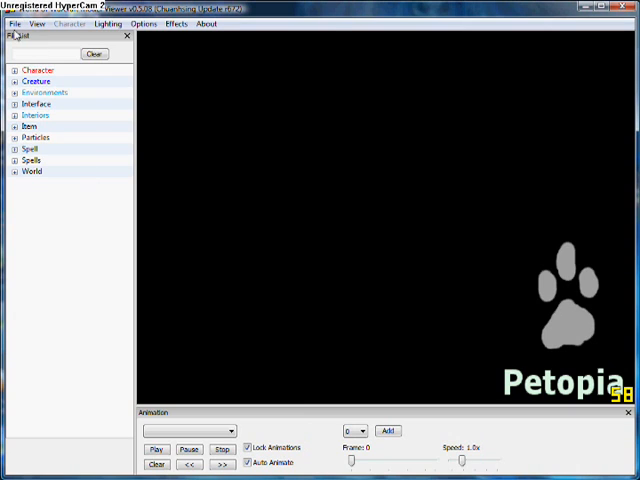
Browse the File menu entries from View NPC down to Exit
left_click(13, 23)
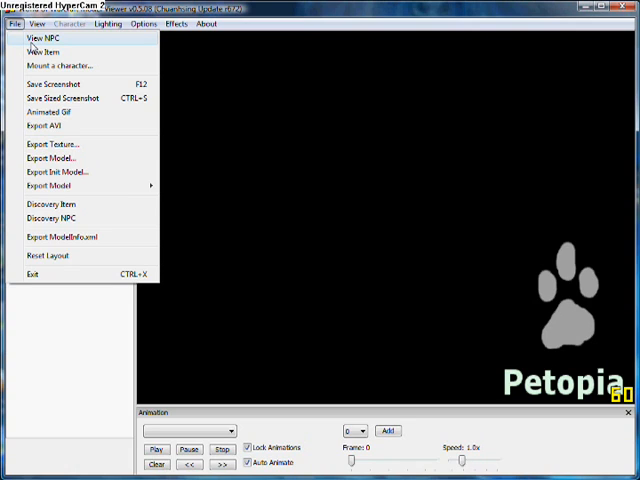
mouse_move(50, 51)
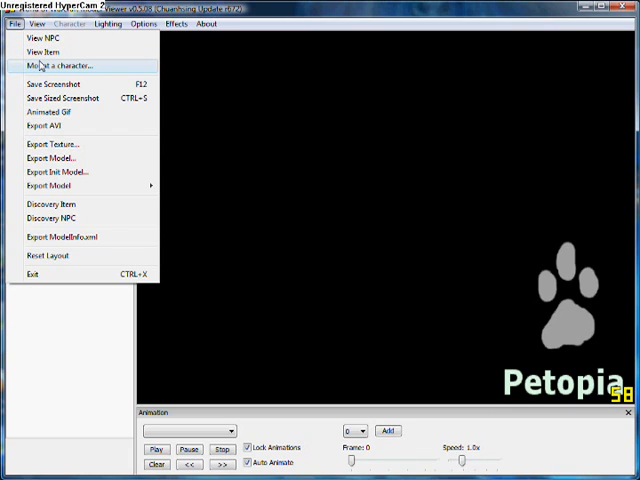
mouse_move(48, 83)
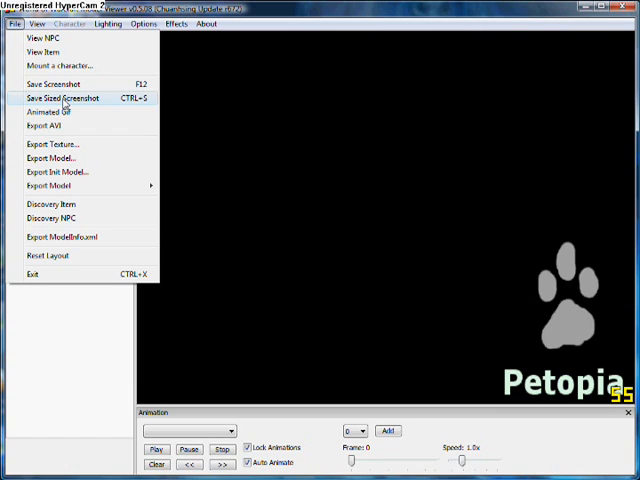
mouse_move(60, 111)
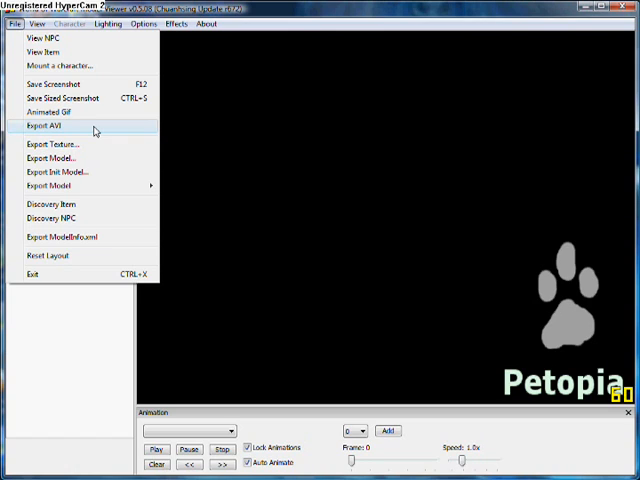
mouse_move(60, 144)
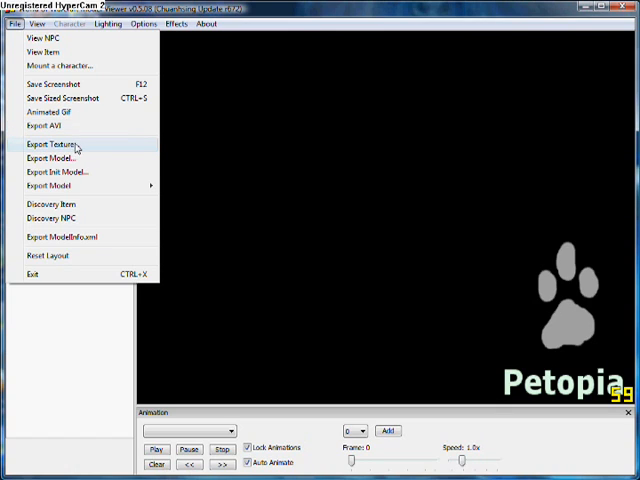
mouse_move(85, 158)
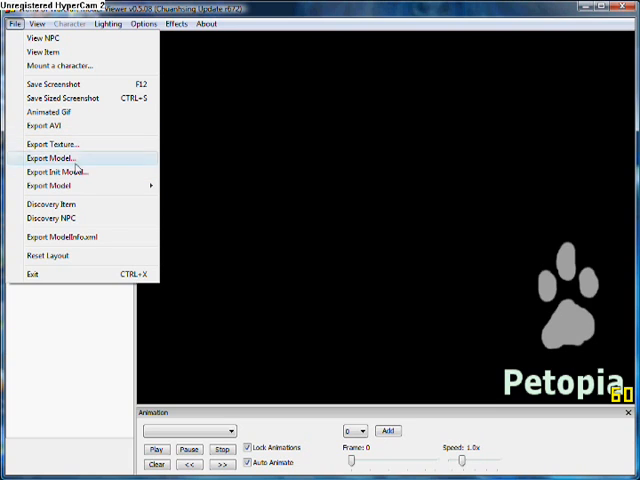
mouse_move(80, 172)
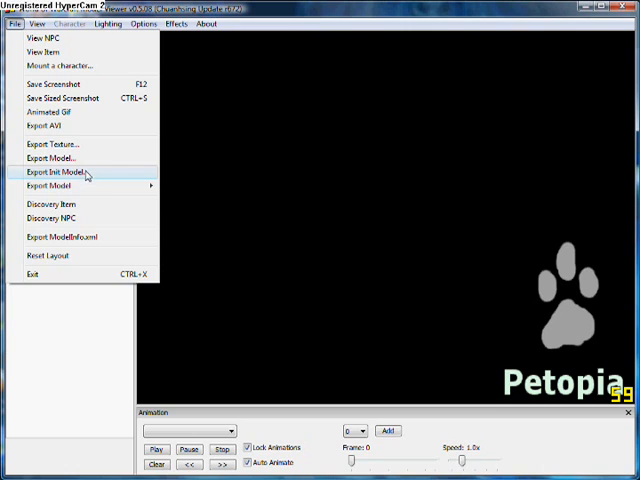
mouse_move(60, 186)
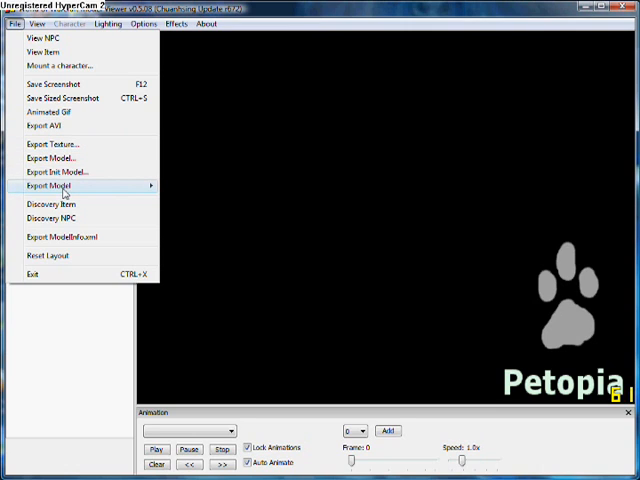
mouse_move(55, 204)
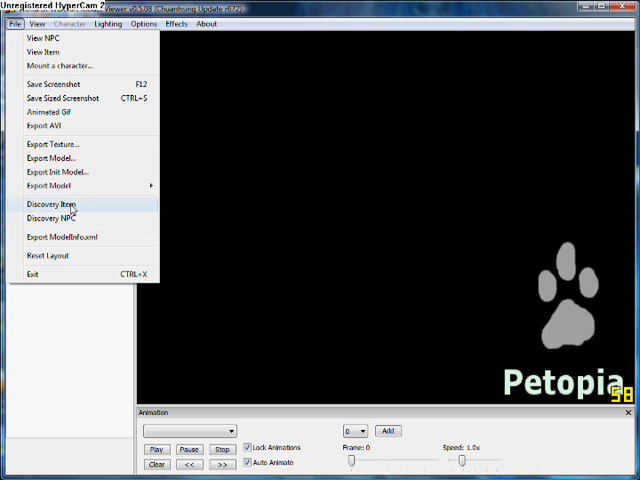
mouse_move(48, 218)
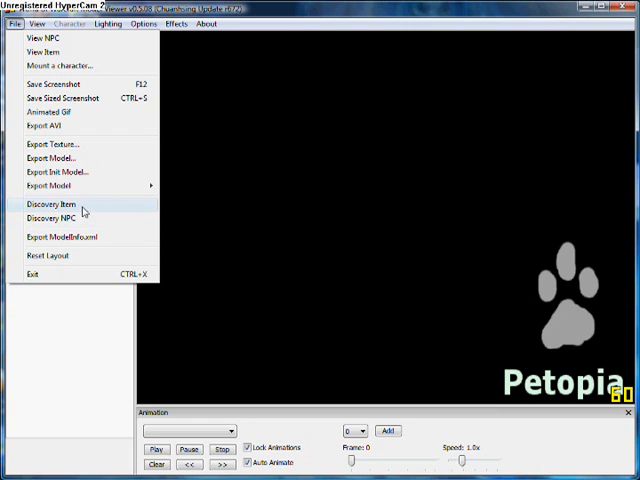
mouse_move(57, 274)
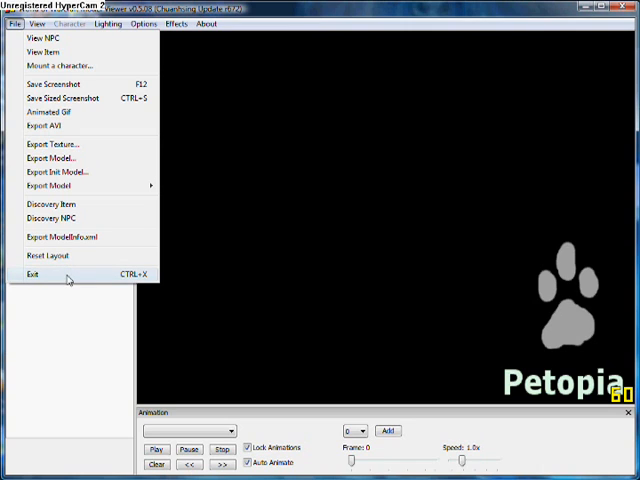
Close the File menu and browse View options, including the Set Canvas Size submenu
left_click(42, 51)
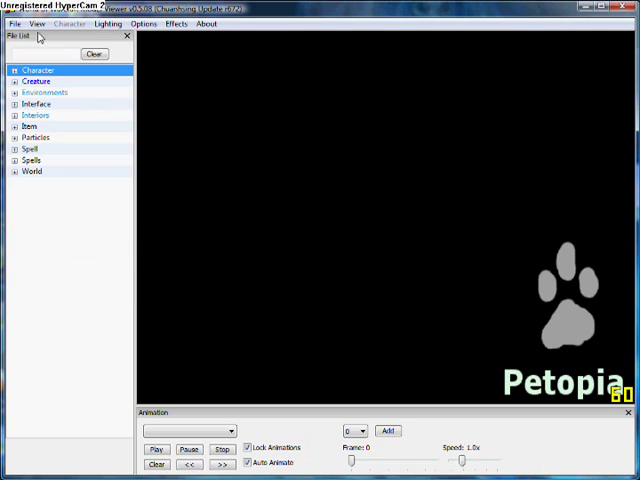
left_click(38, 24)
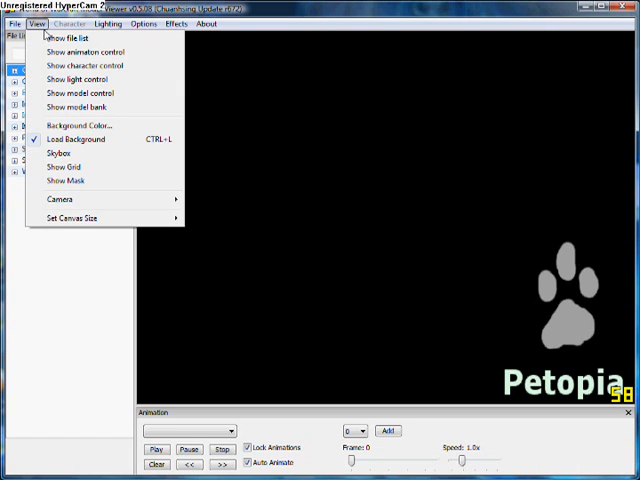
mouse_move(477, 432)
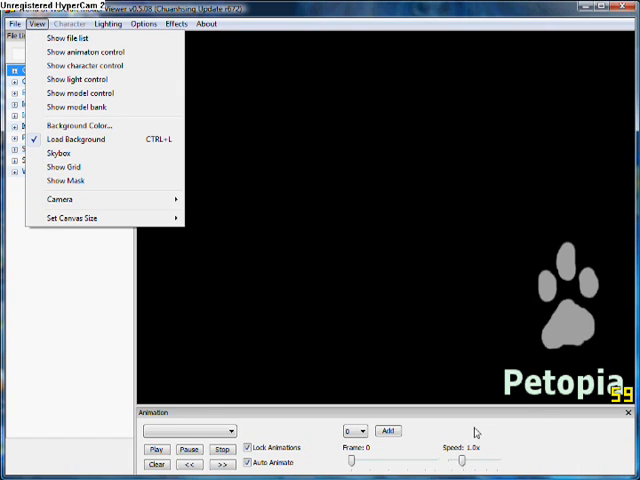
mouse_move(100, 51)
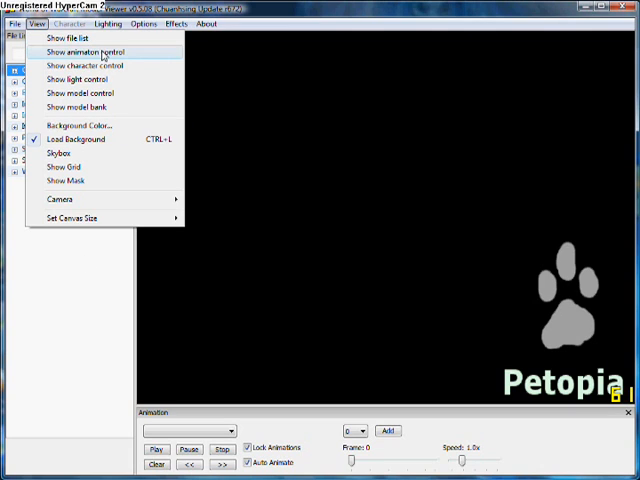
mouse_move(83, 92)
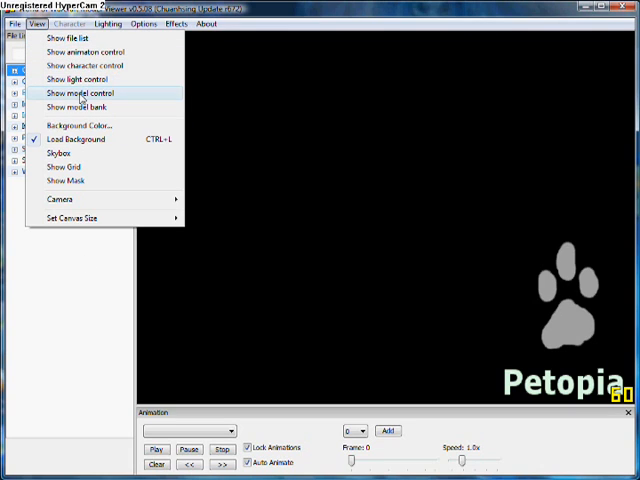
mouse_move(125, 95)
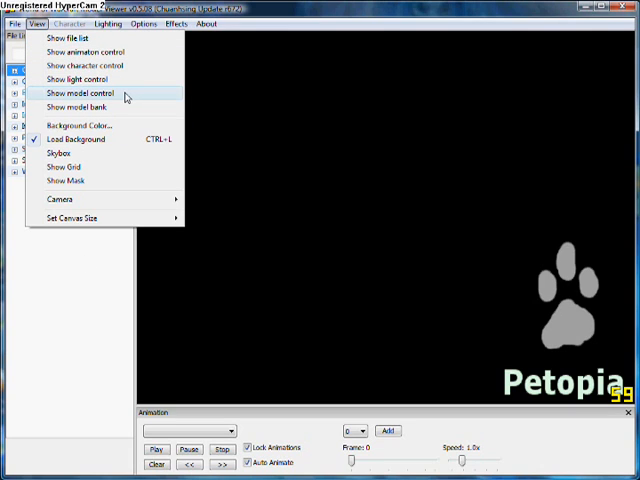
mouse_move(117, 97)
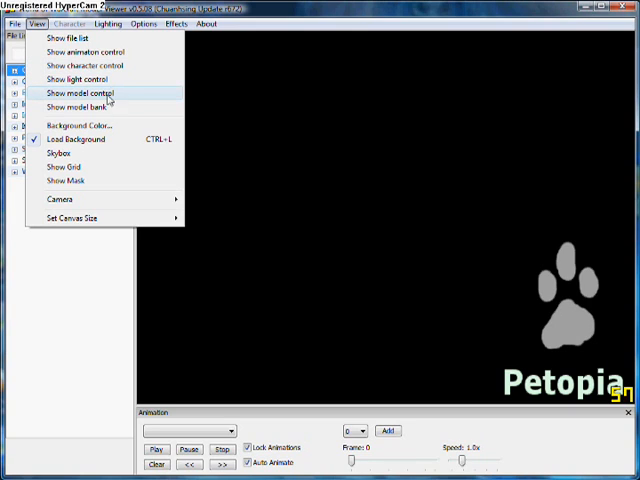
mouse_move(90, 124)
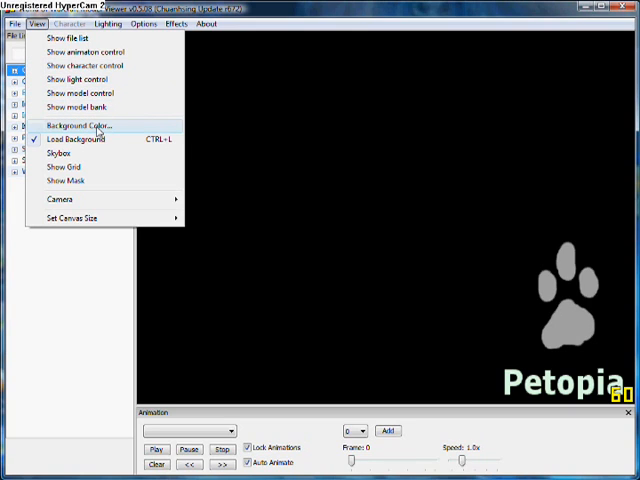
mouse_move(85, 139)
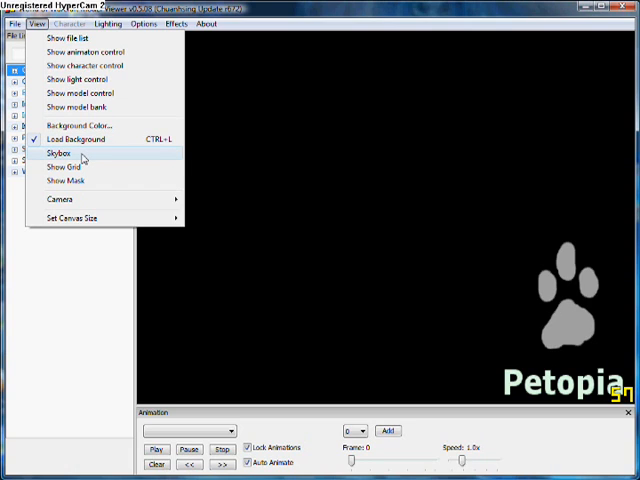
mouse_move(66, 166)
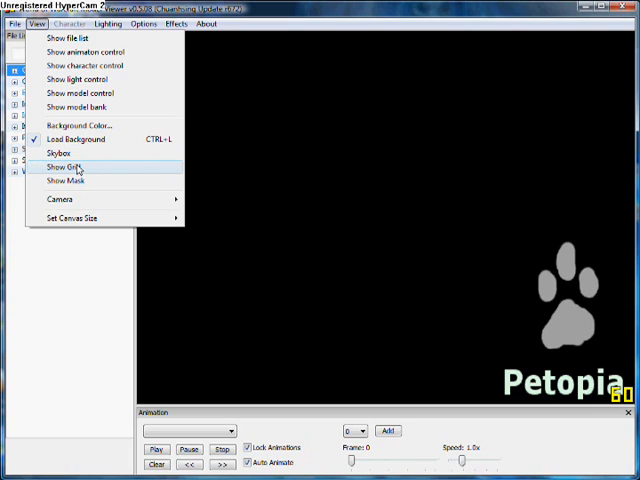
mouse_move(72, 181)
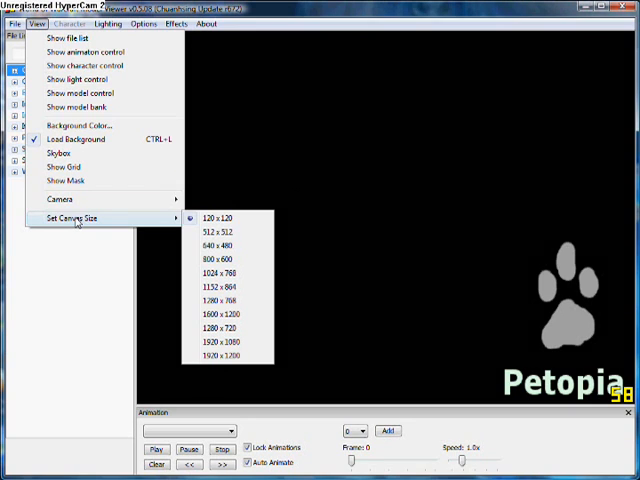
mouse_move(73, 303)
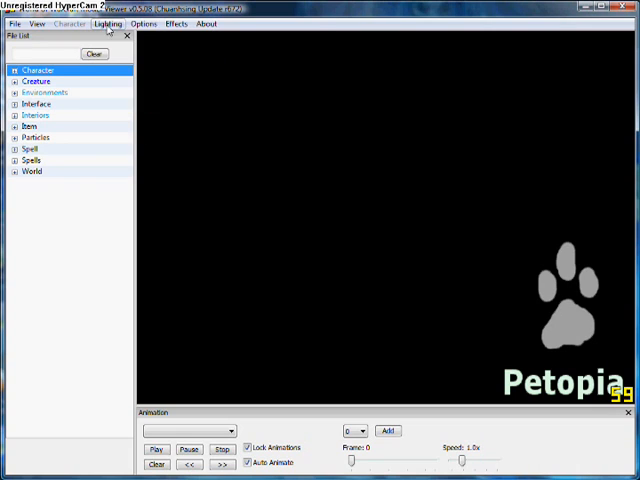
left_click(144, 23)
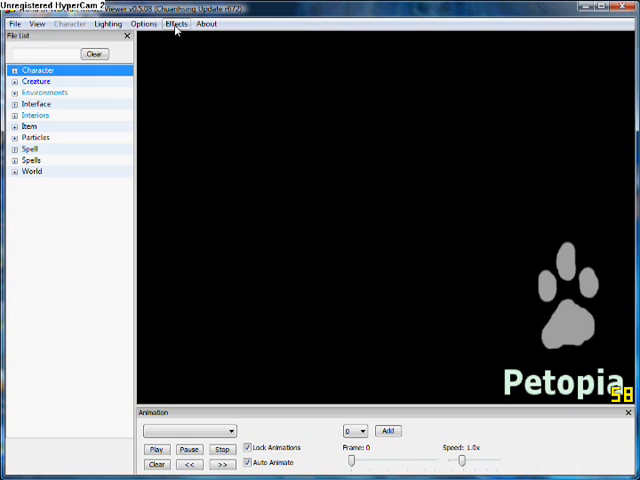
left_click(178, 23)
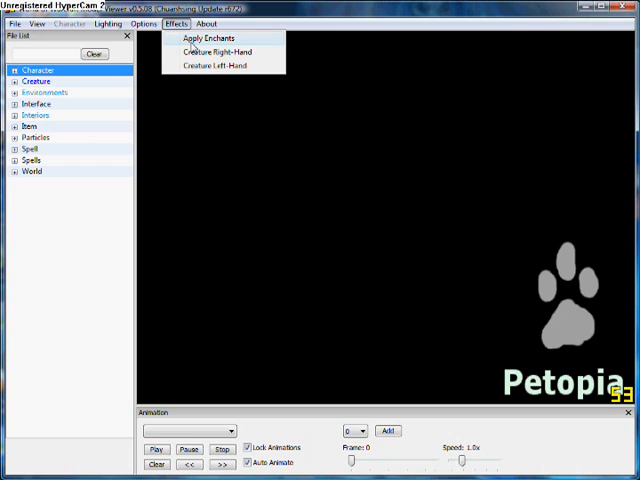
mouse_move(213, 65)
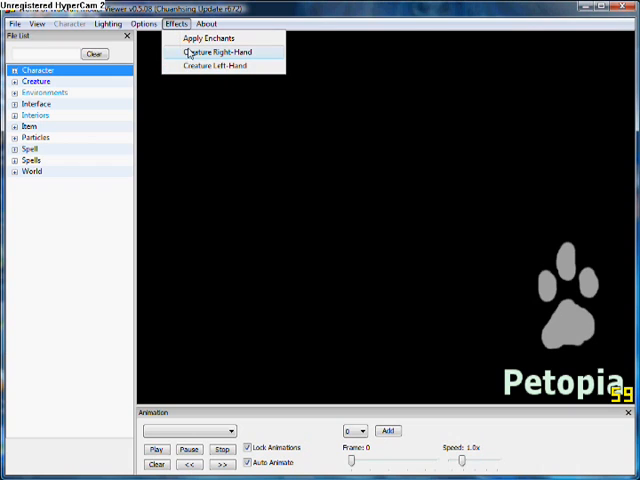
left_click(204, 23)
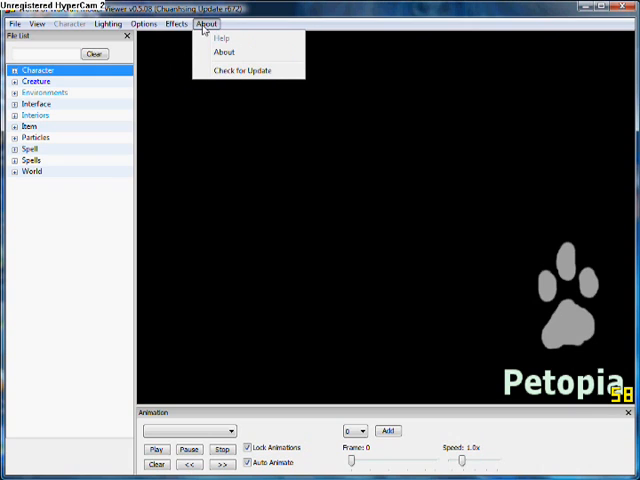
mouse_move(222, 37)
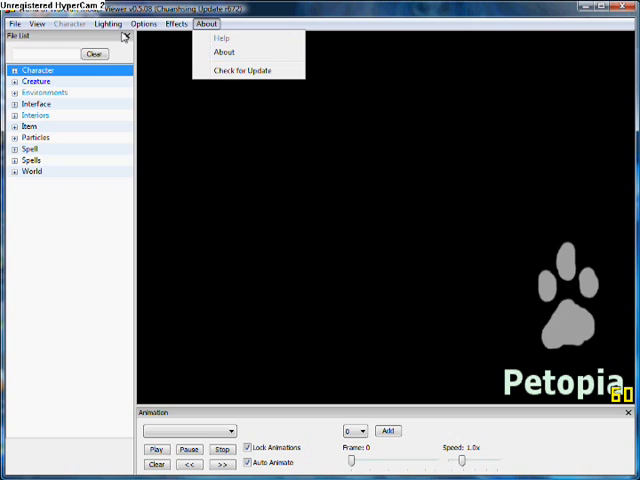
left_click(144, 23)
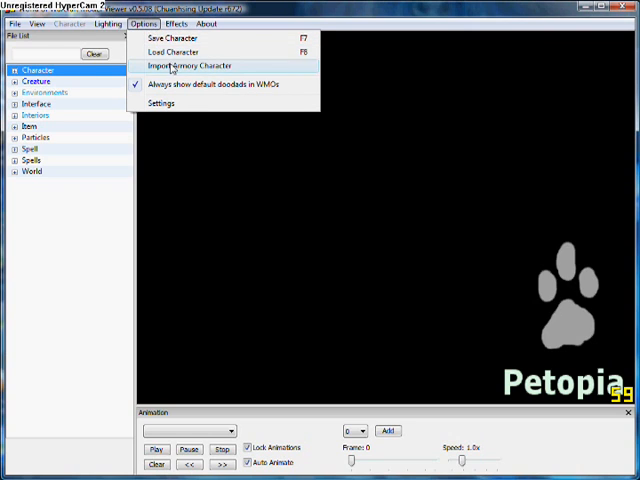
left_click(192, 65)
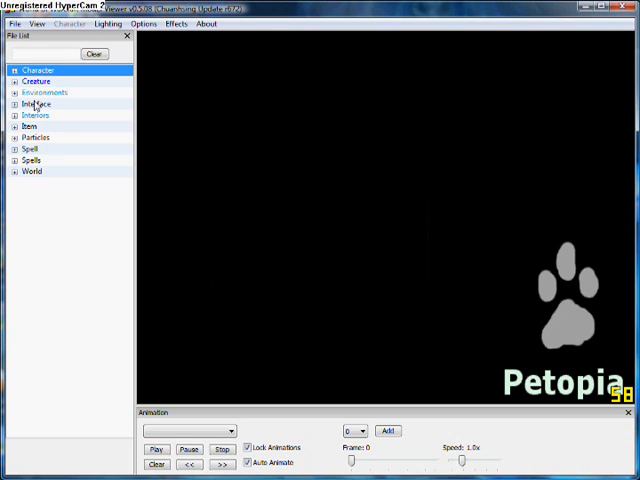
Load draeneimale.m2; set hair colour 6/9, facial feature 5/7, facial colour 0/9
left_click(13, 70)
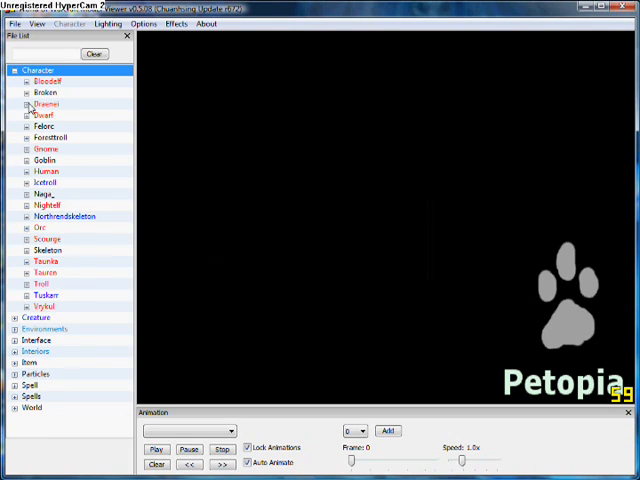
left_click(24, 103)
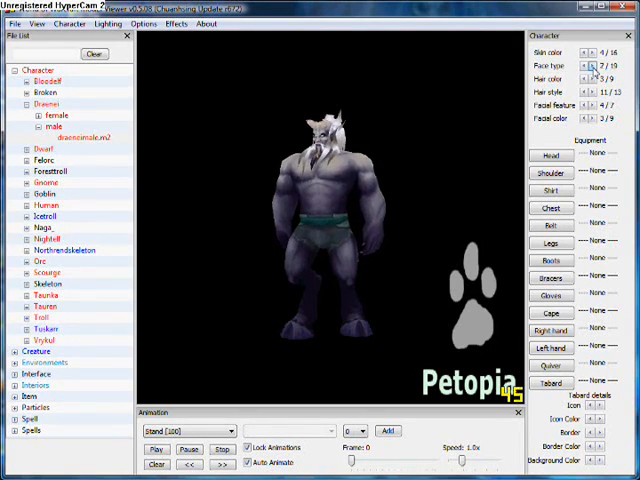
left_click(592, 78)
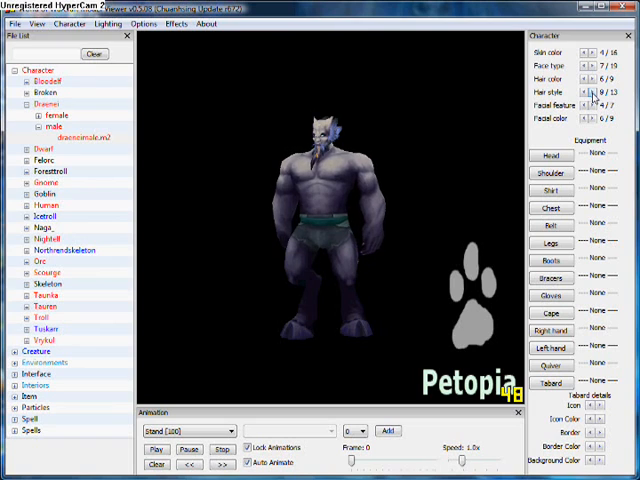
left_click(589, 95)
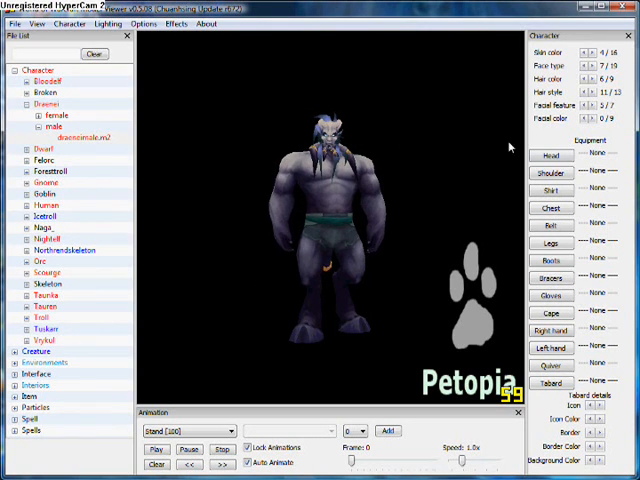
Set animation UseStandingEnd with SitChairMed as the second animation
left_click(550, 172)
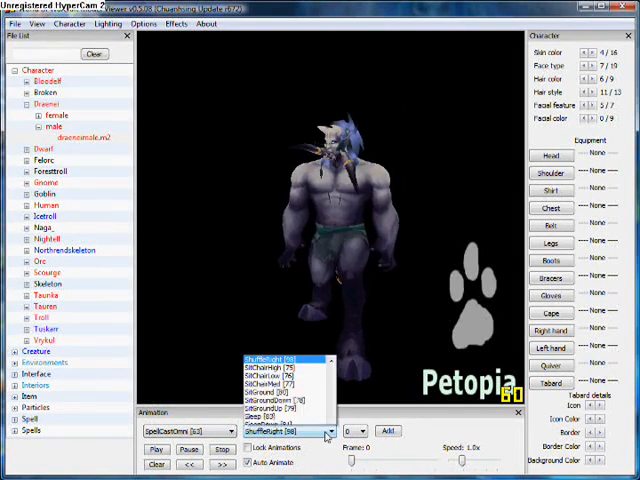
left_click(280, 395)
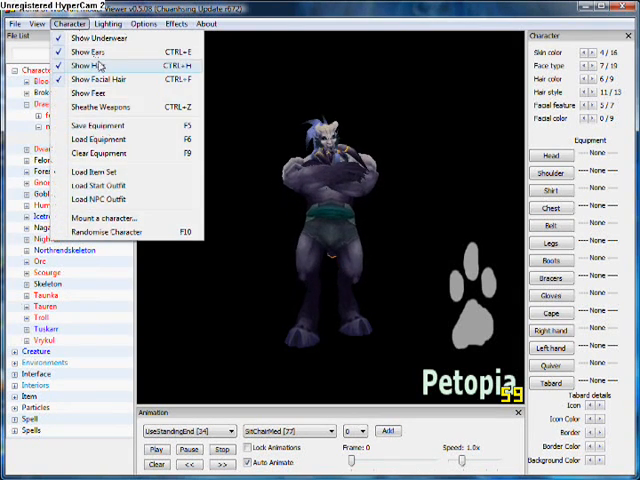
Review the Character menu's Show options for displayed body parts, then close it
left_click(88, 64)
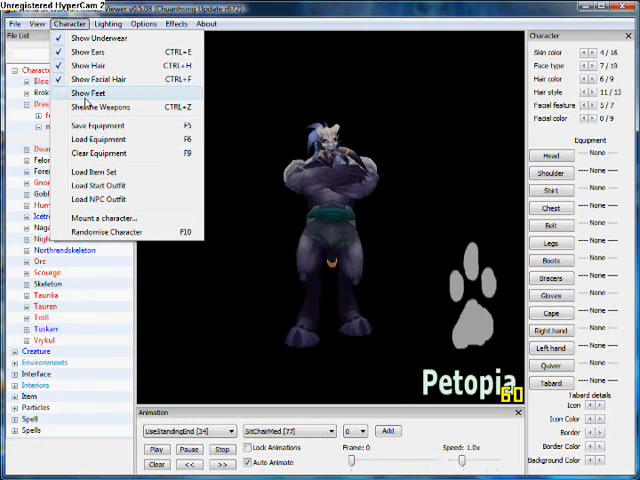
left_click(95, 105)
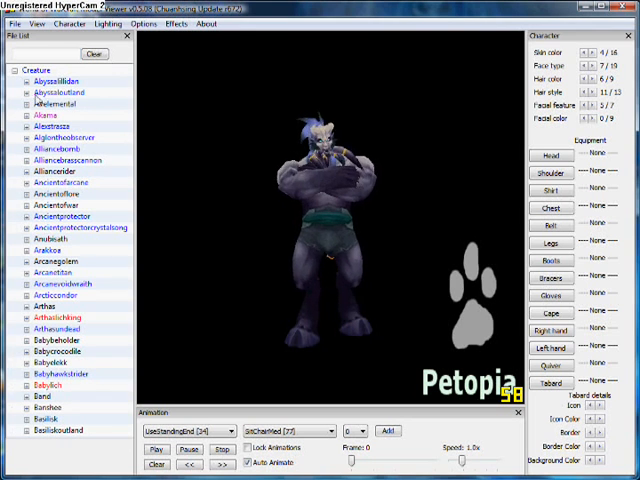
Load akama.m2 from Creature > Akama and play its SitGround animation
left_click(23, 115)
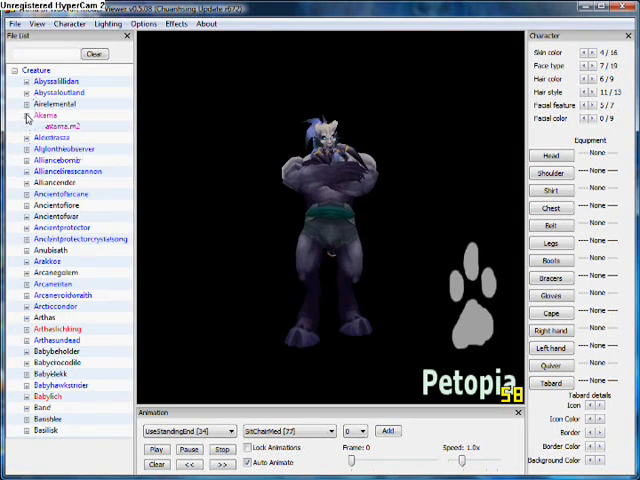
left_click(57, 126)
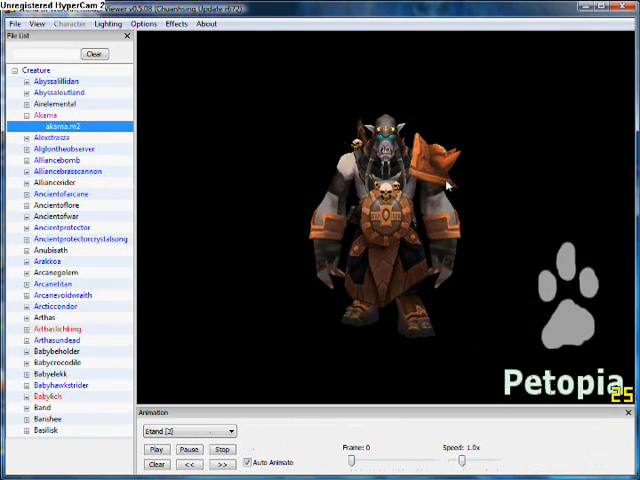
left_click(228, 430)
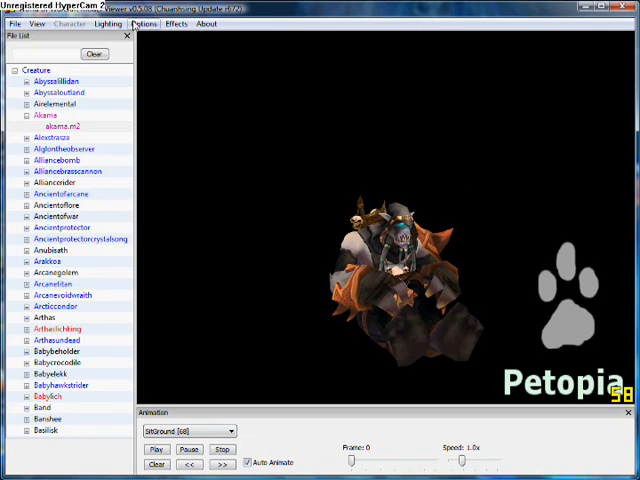
left_click(176, 23)
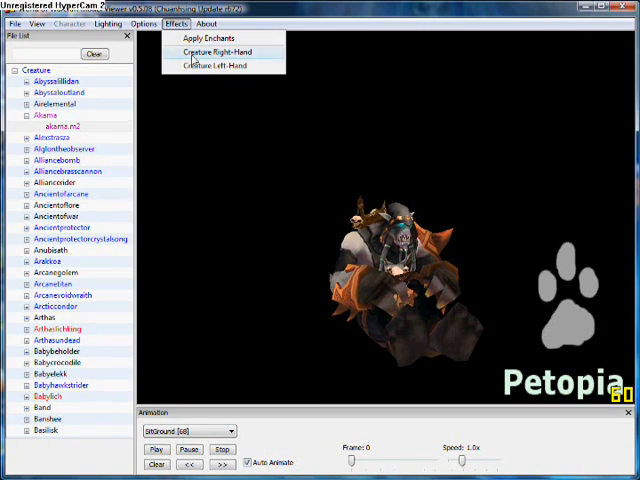
left_click(210, 51)
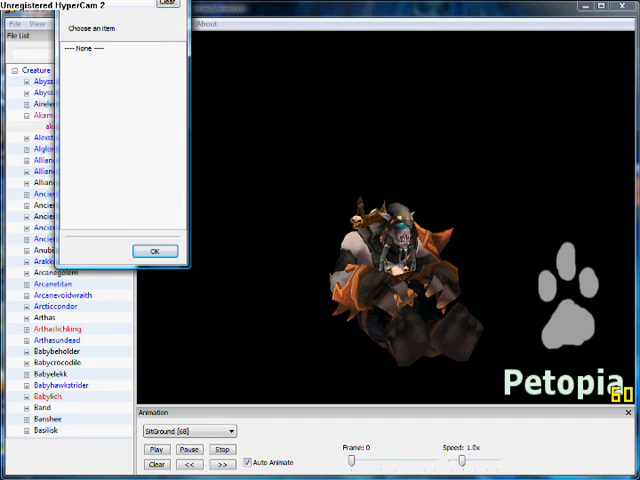
left_click(154, 250)
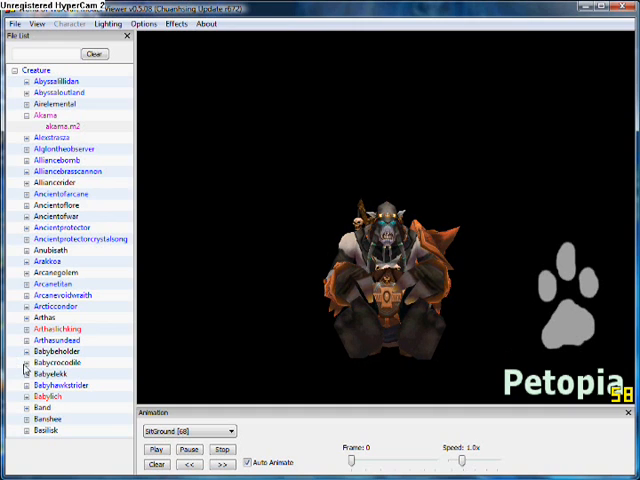
View babycrocodile.m2 with BabyCrocodileBlue skin, then load arthaslichking.m2
left_click(58, 363)
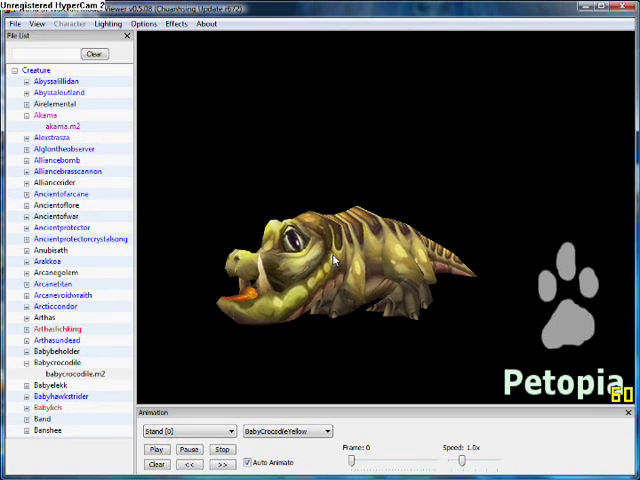
left_click(340, 430)
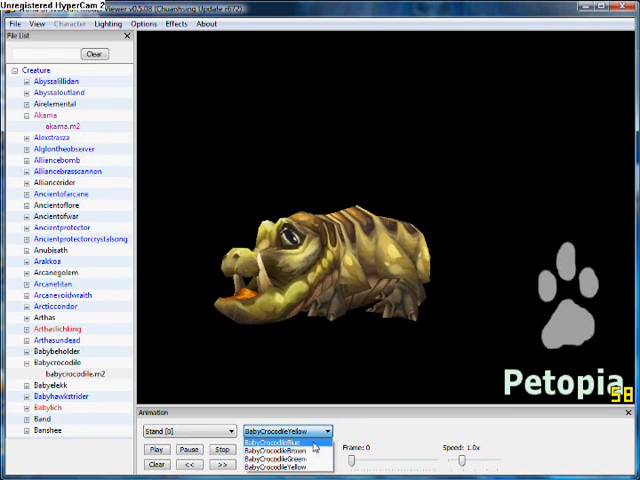
left_click(265, 441)
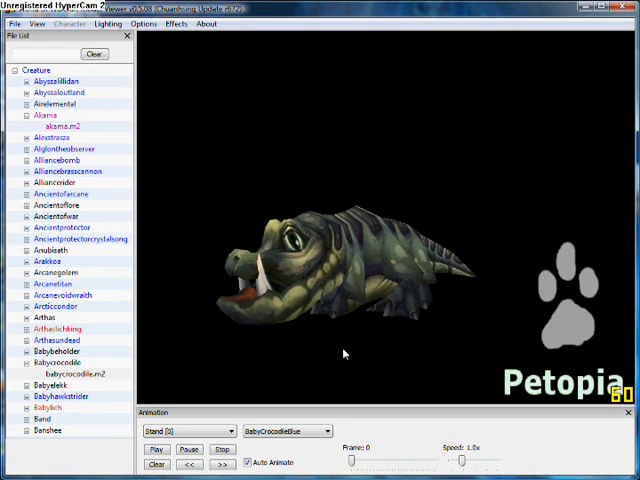
left_click(22, 328)
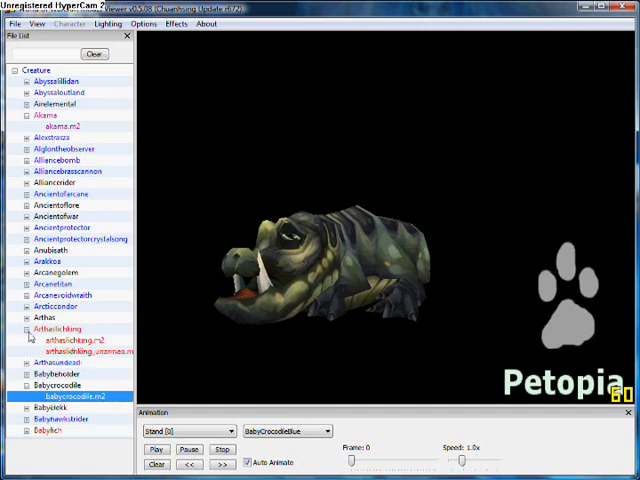
left_click(68, 340)
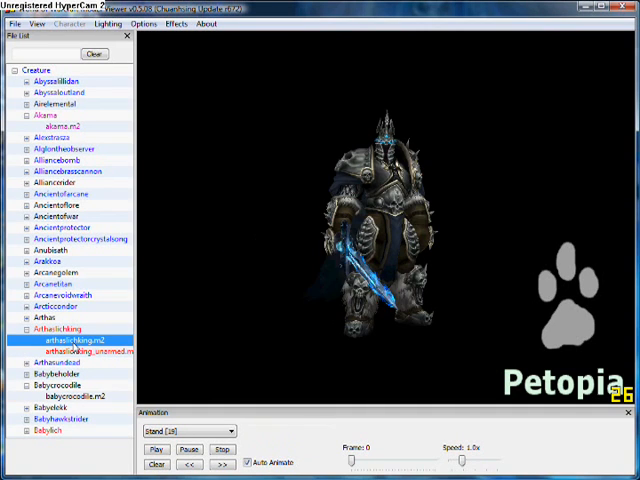